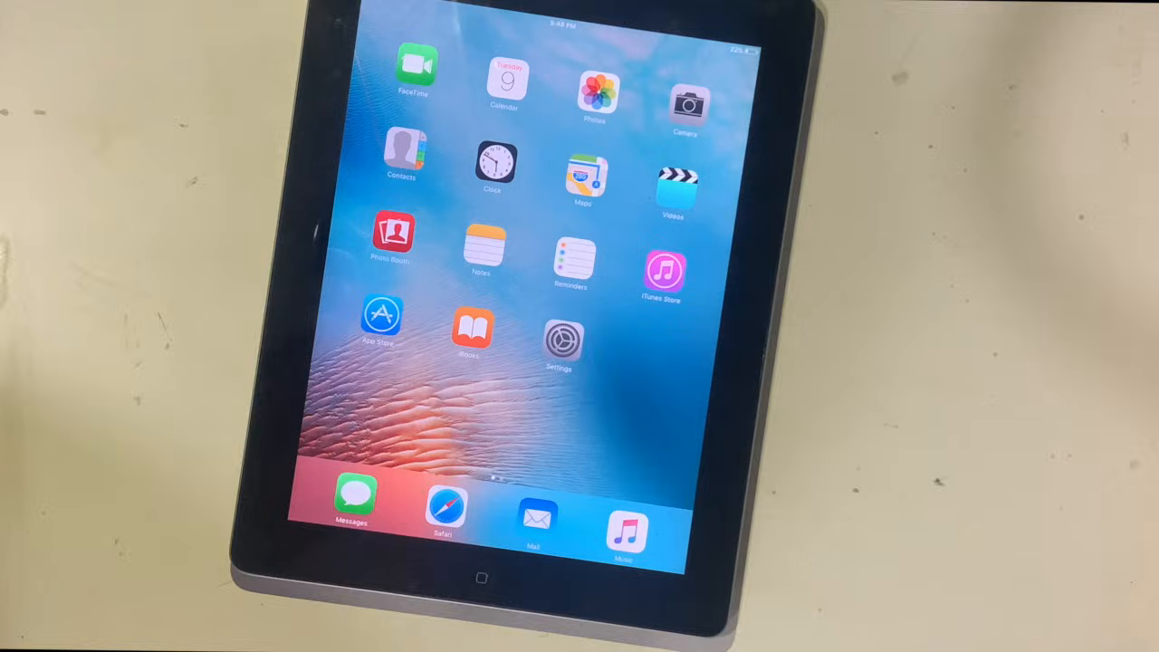
Open the iPad Settings app from the home screen
left_click(562, 342)
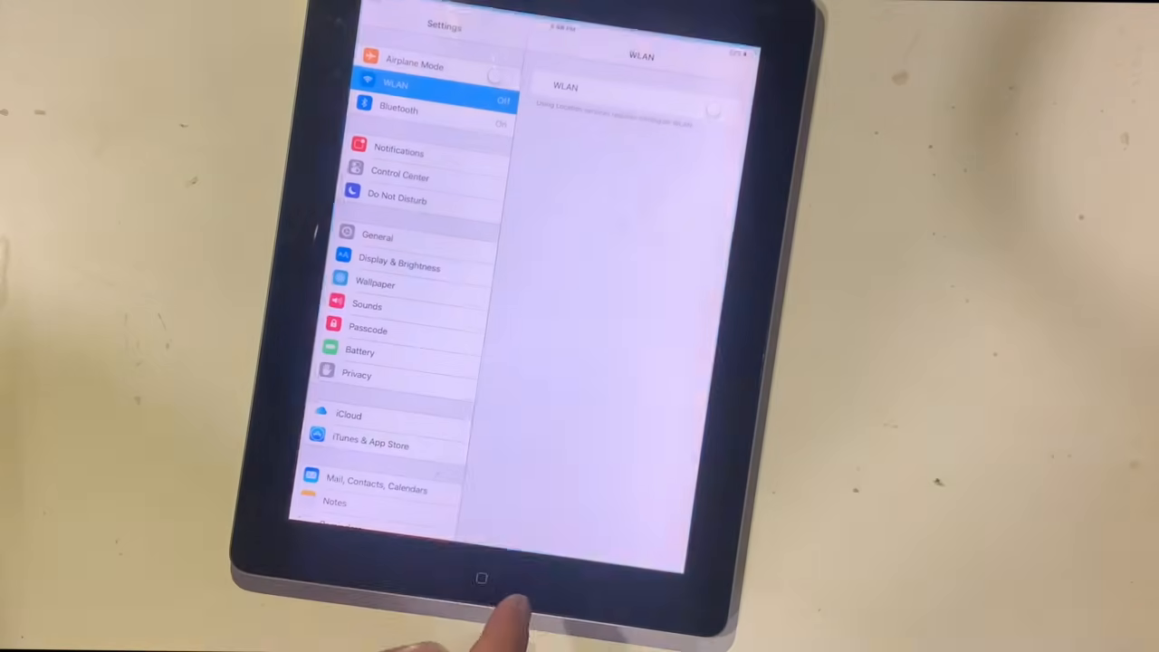
left_click(720, 108)
type("youtube")
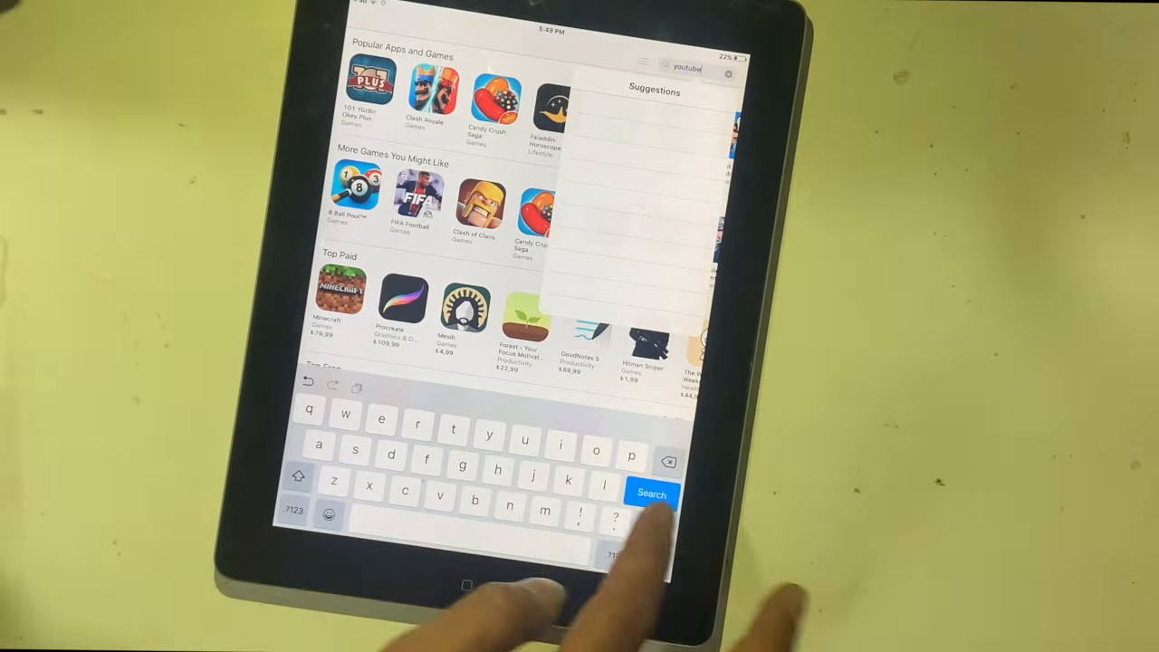
Run the App Store search for 'youtube'
left_click(652, 493)
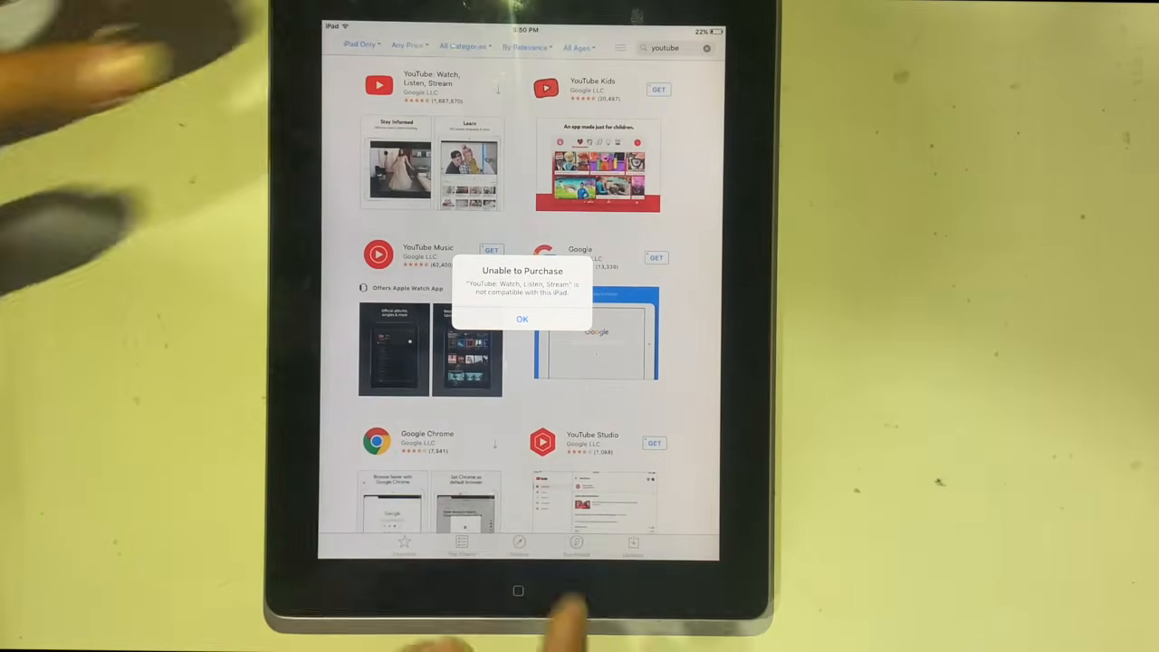
Dismiss the incompatibility alert and retry YouTube from the Purchased apps list
left_click(521, 319)
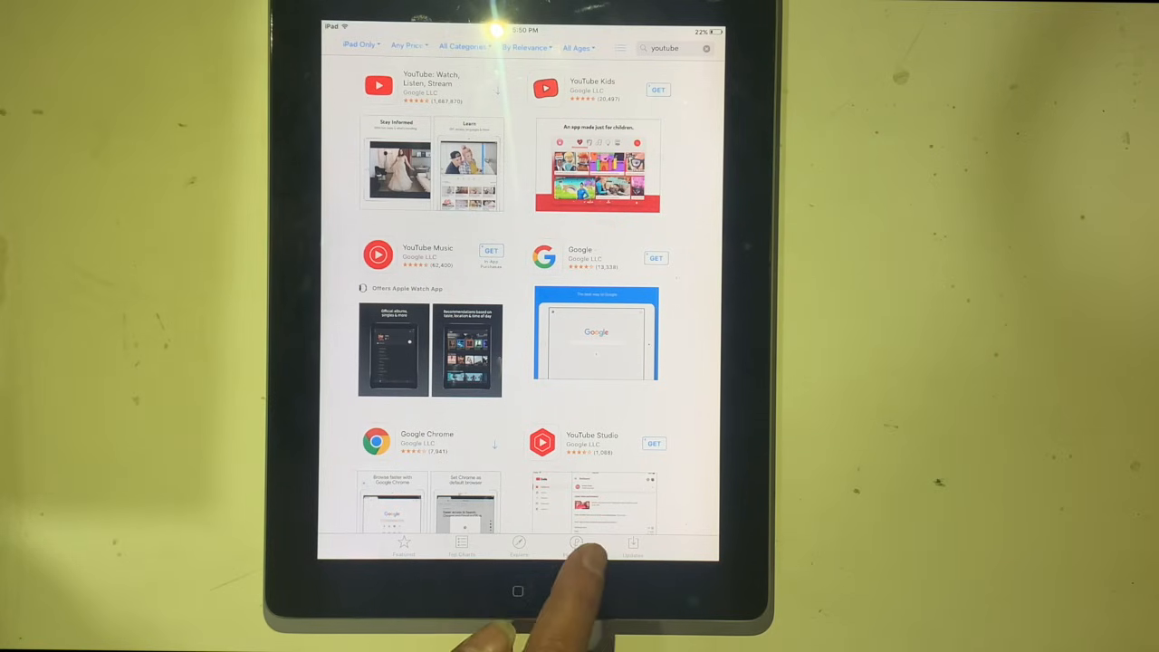
left_click(575, 546)
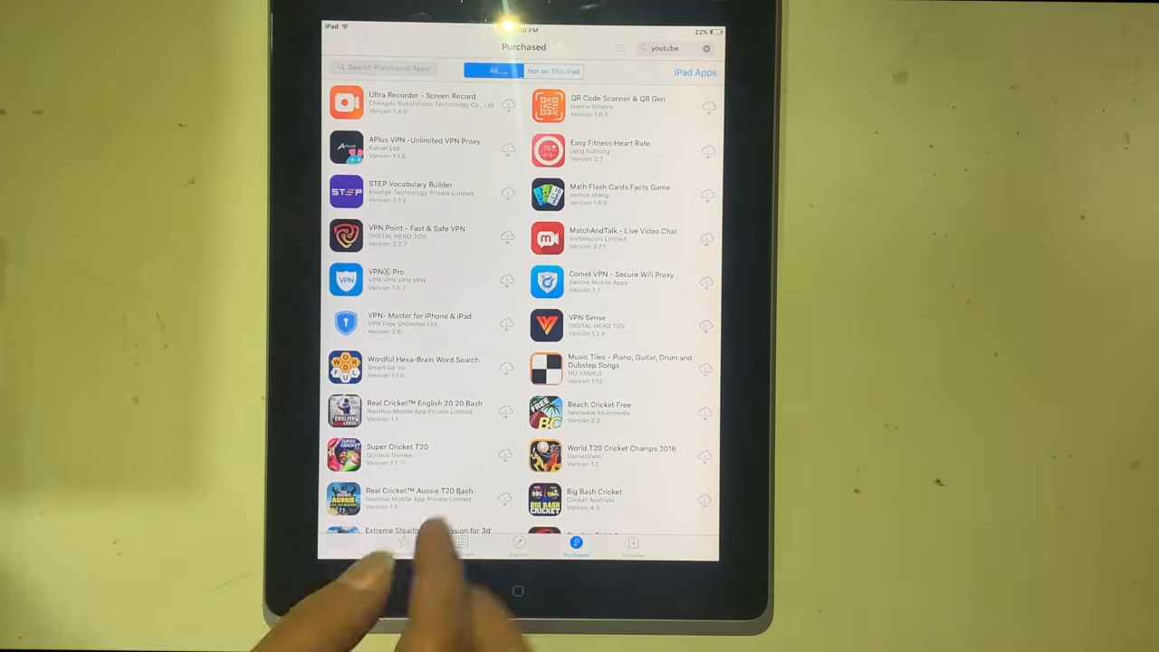
left_click(389, 67)
type("Youtu")
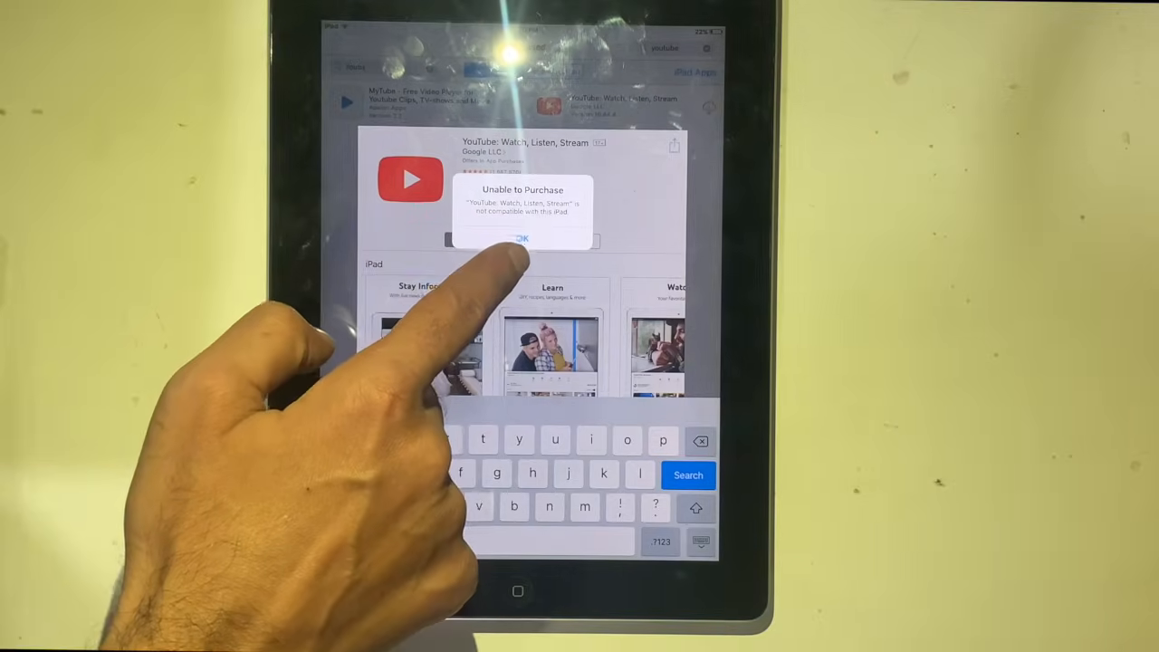
Dismiss the 'Unable to Purchase' alert on the filtered Purchased list
left_click(522, 238)
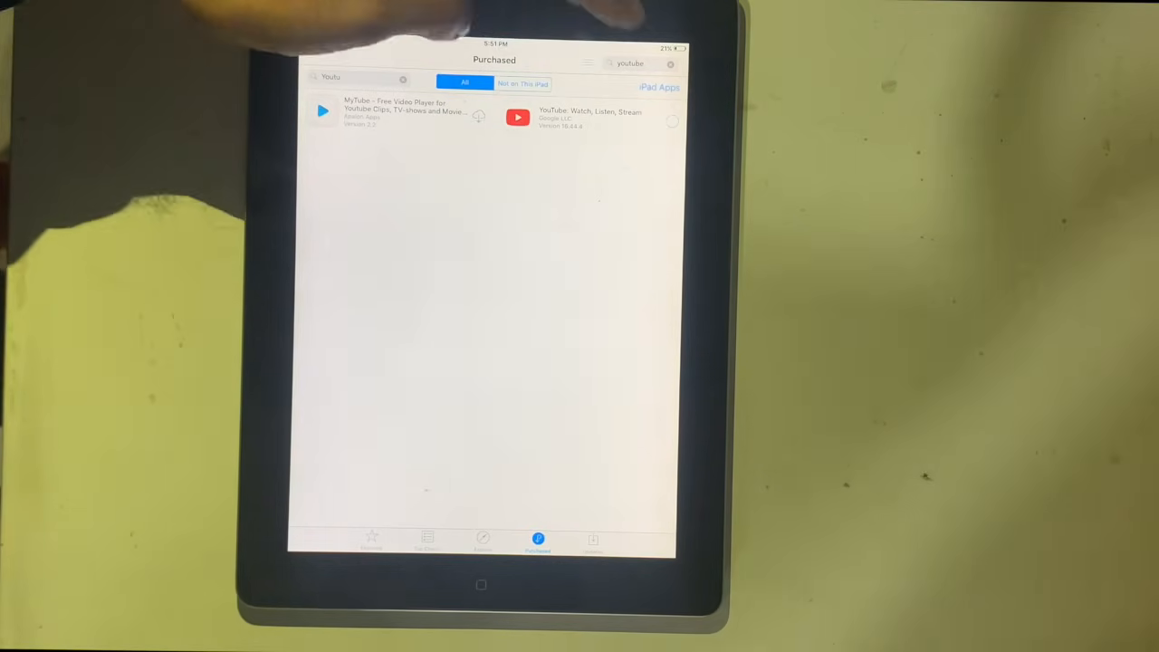
Download YouTube from Purchased, accepting the last compatible version
left_click(673, 120)
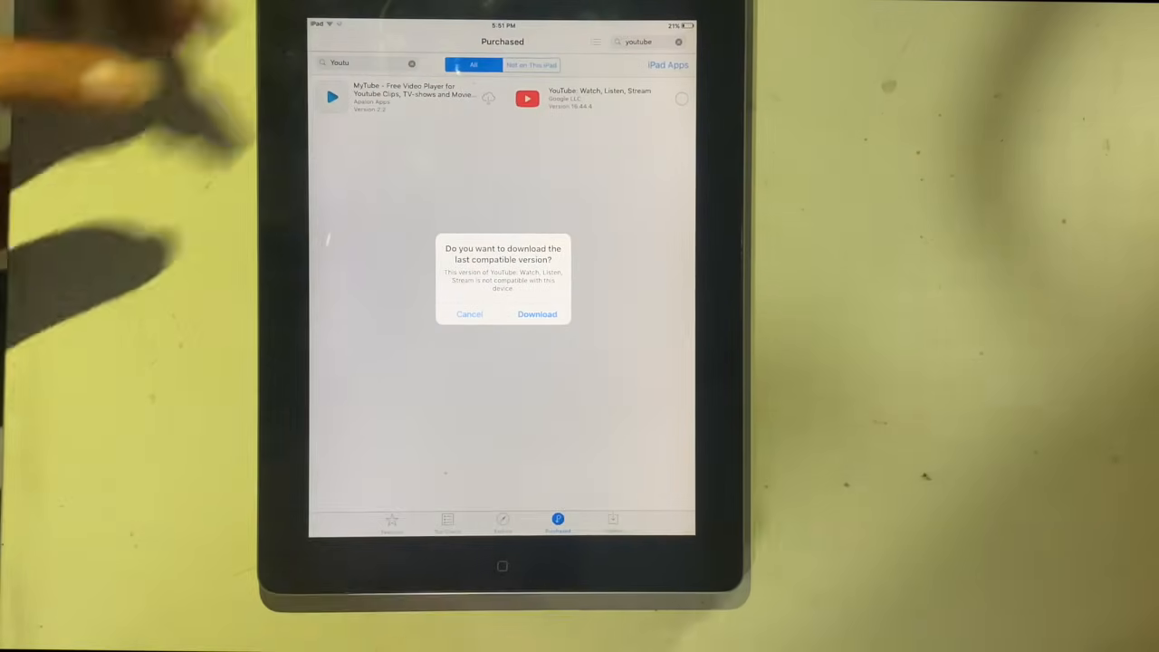
left_click(469, 315)
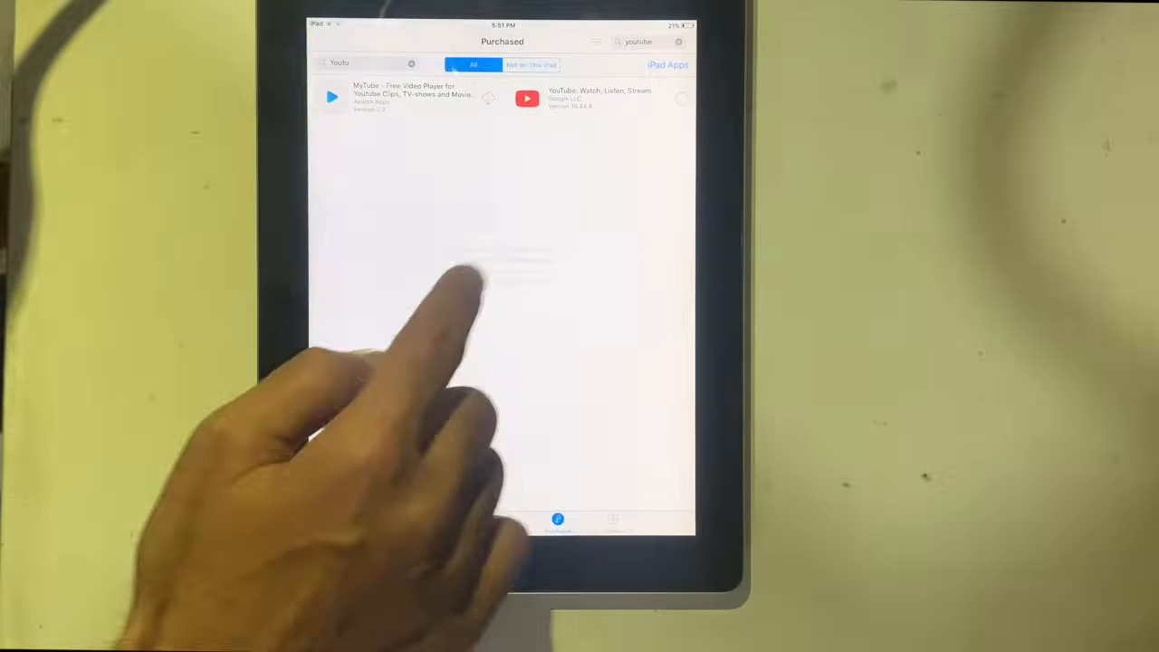